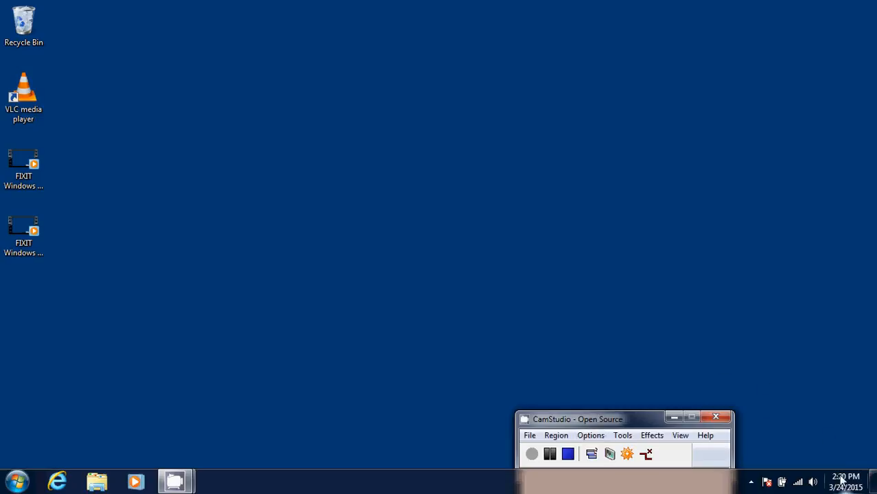
{"action": "mouse_move", "coordinate": [846, 477]}
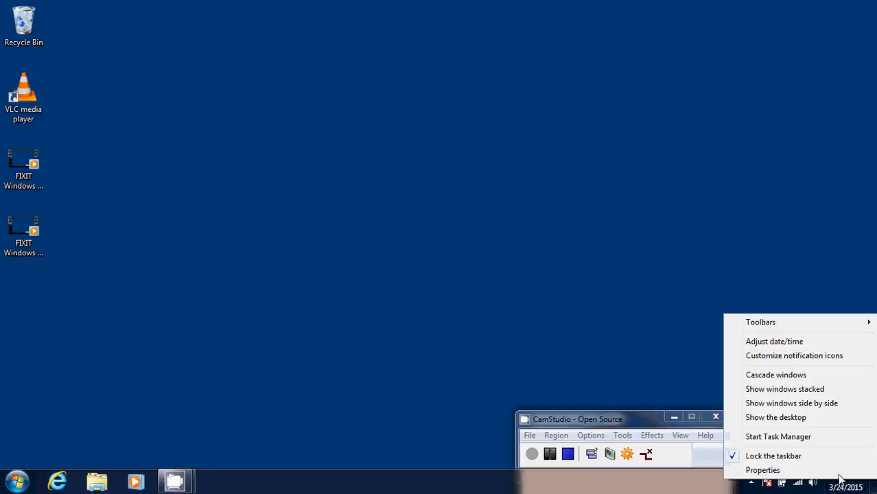
{"action": "mouse_move", "coordinate": [775, 341]}
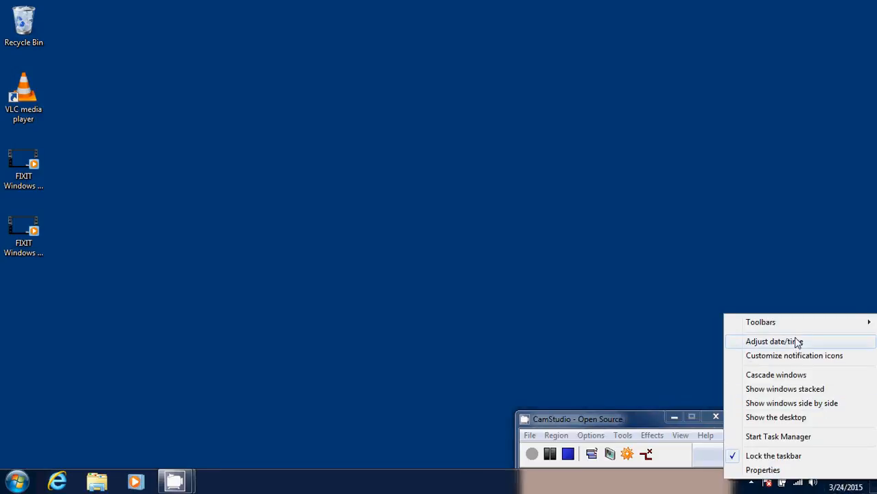
Choose Adjust date/time from the taskbar clock's context menu
{"action": "left_click", "coordinate": [774, 341]}
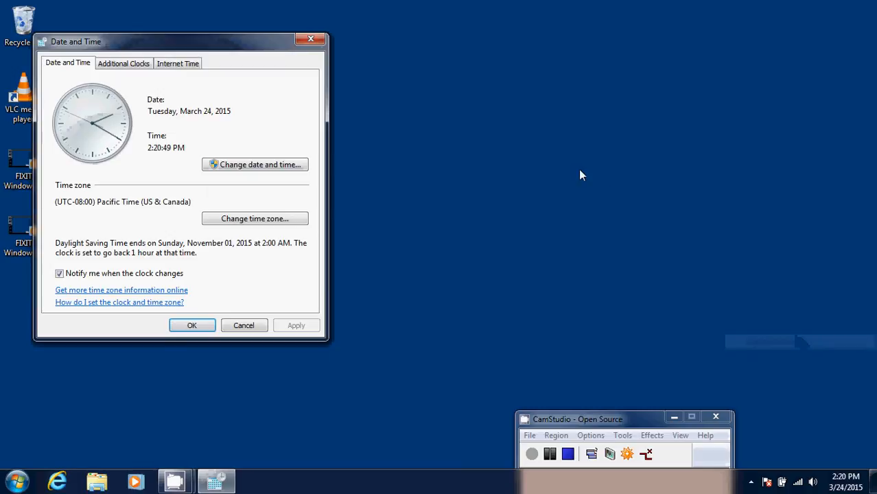
{"action": "mouse_move", "coordinate": [244, 155]}
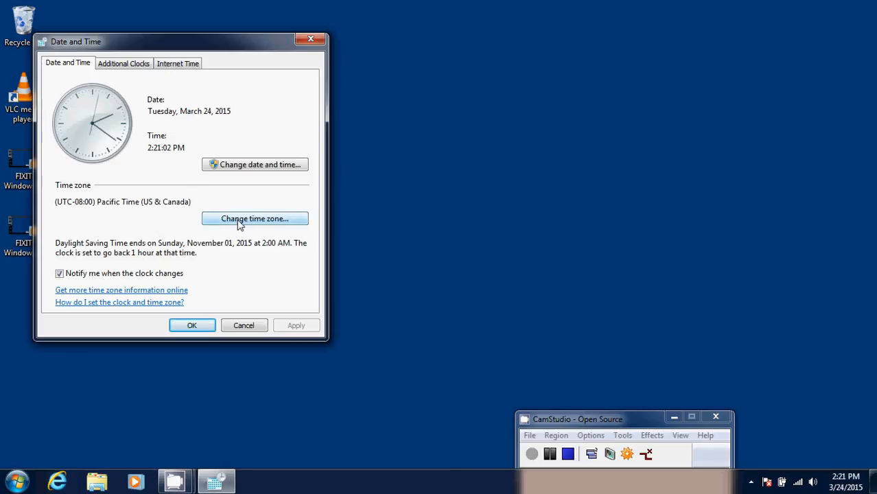
Set the time zone to (UTC-05:00) Eastern Time (US & Canada) and confirm
{"action": "left_click", "coordinate": [255, 218]}
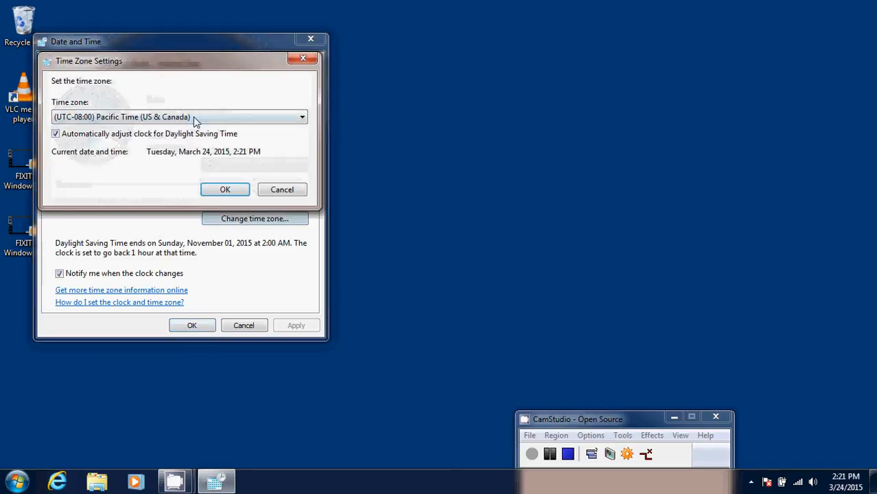
{"action": "left_click", "coordinate": [302, 117]}
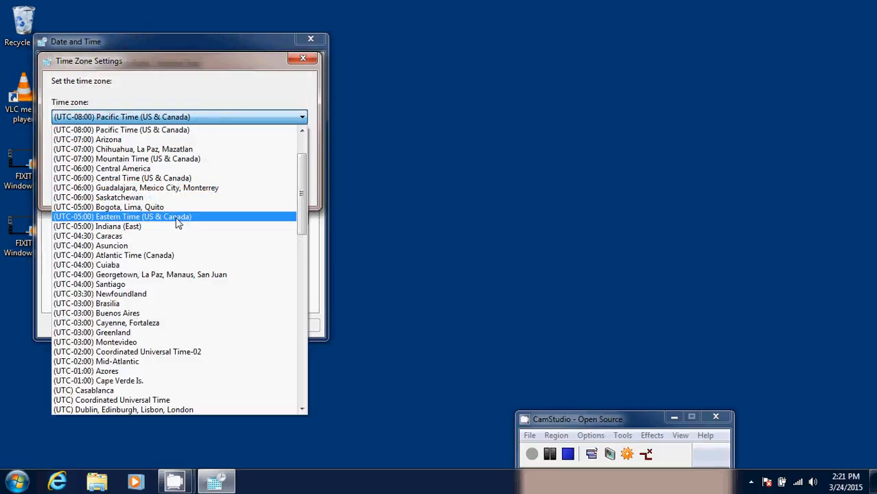
{"action": "left_click", "coordinate": [122, 217]}
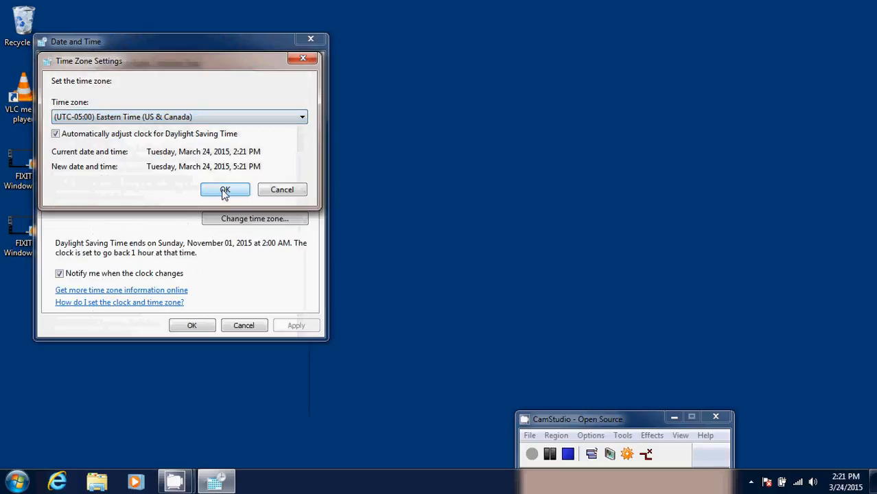
{"action": "left_click", "coordinate": [225, 189]}
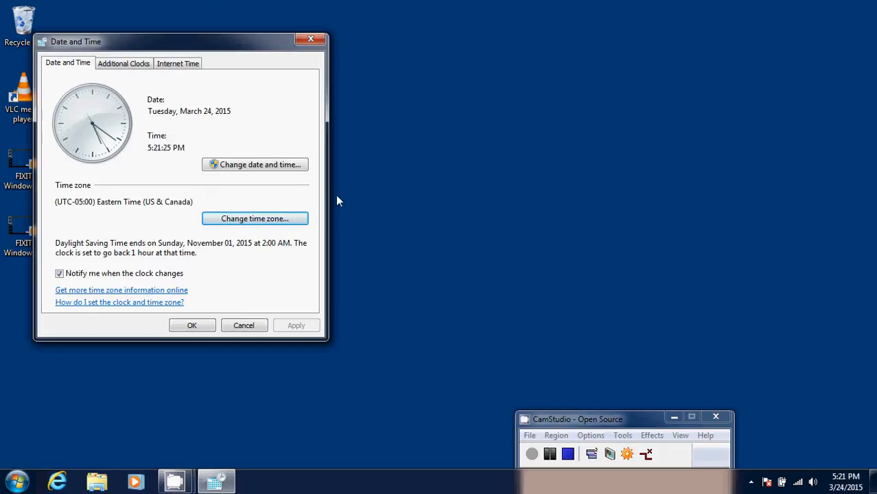
Check the date and time settings without changes, then save and close with OK
{"action": "left_click", "coordinate": [254, 165]}
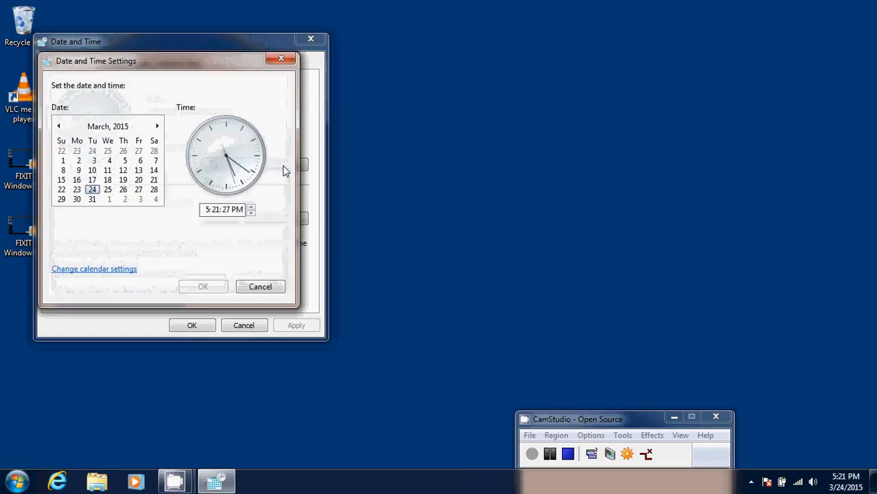
{"action": "mouse_move", "coordinate": [203, 286]}
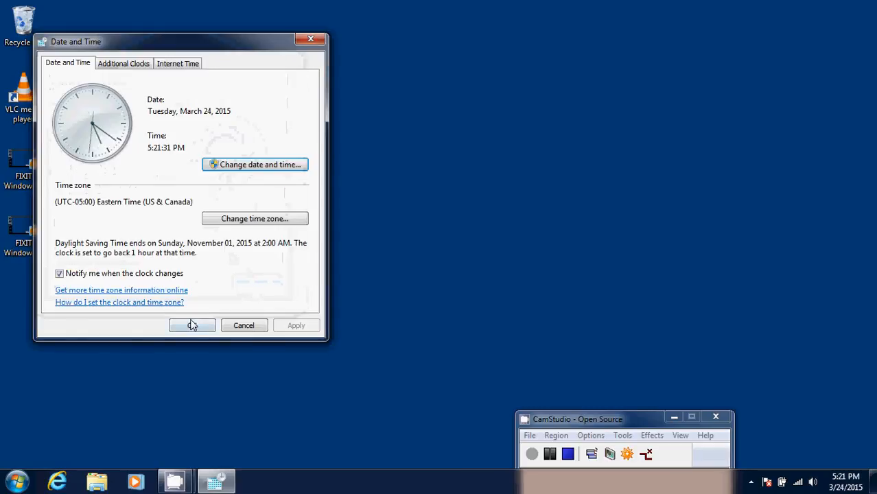
{"action": "left_click", "coordinate": [192, 325]}
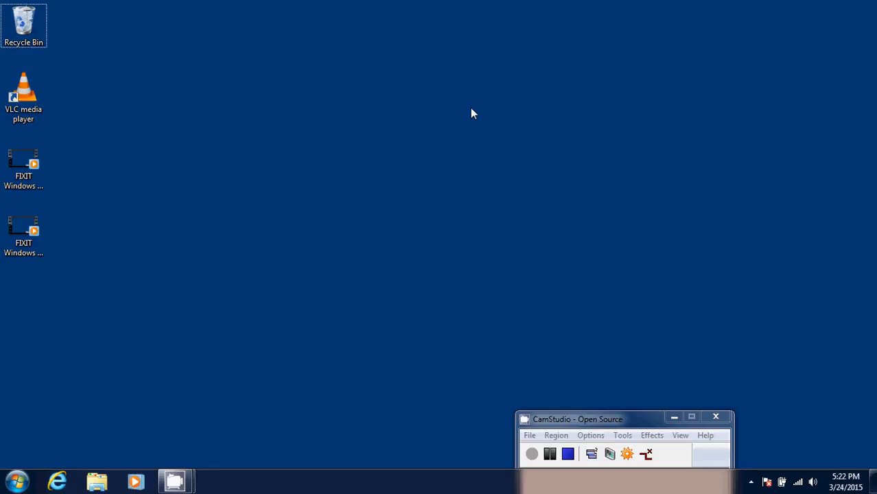
{"action": "mouse_move", "coordinate": [416, 163]}
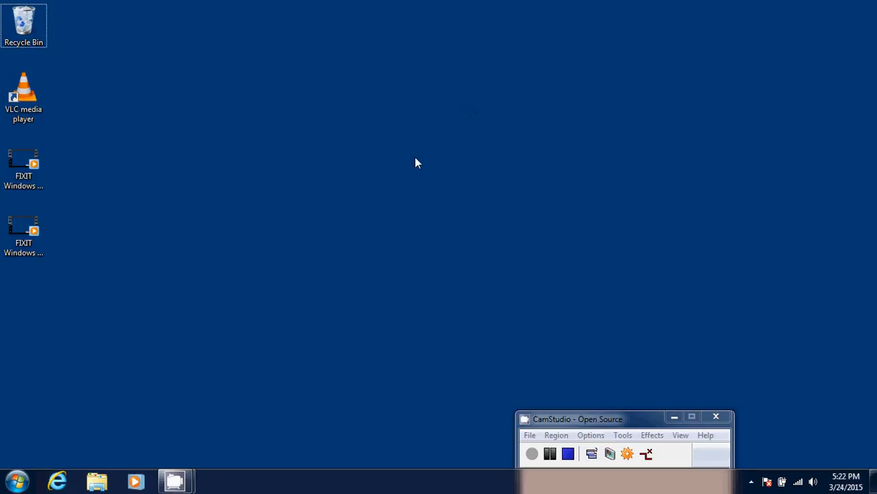